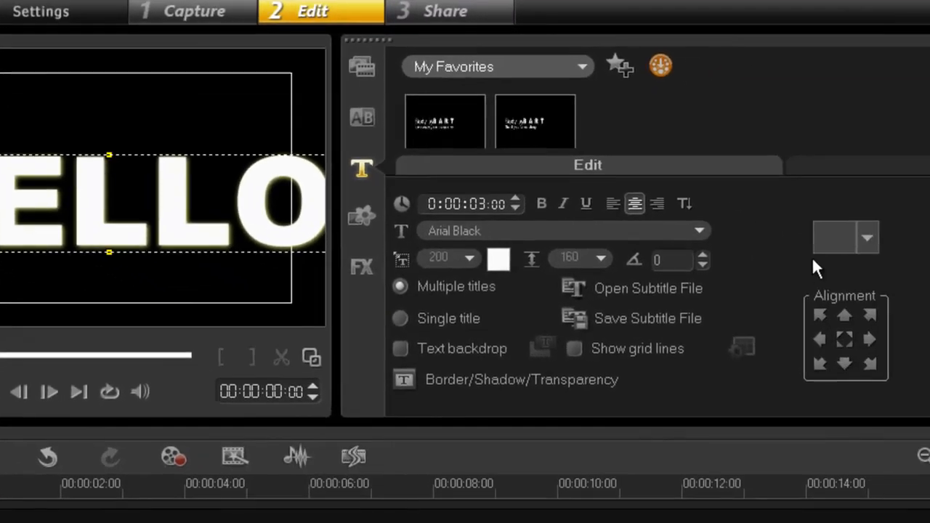
Enable an outer stroke border of width 9 on the HELLO title and confirm.
click(866, 238)
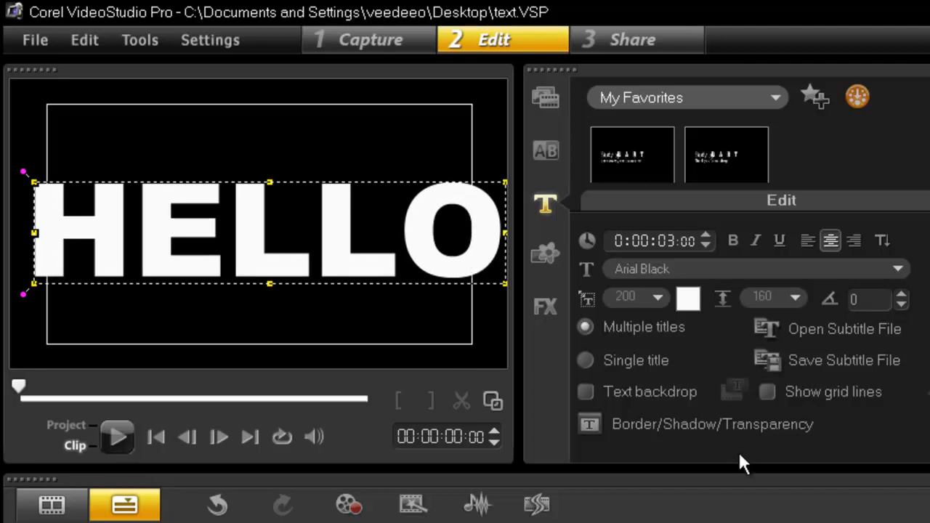
click(712, 425)
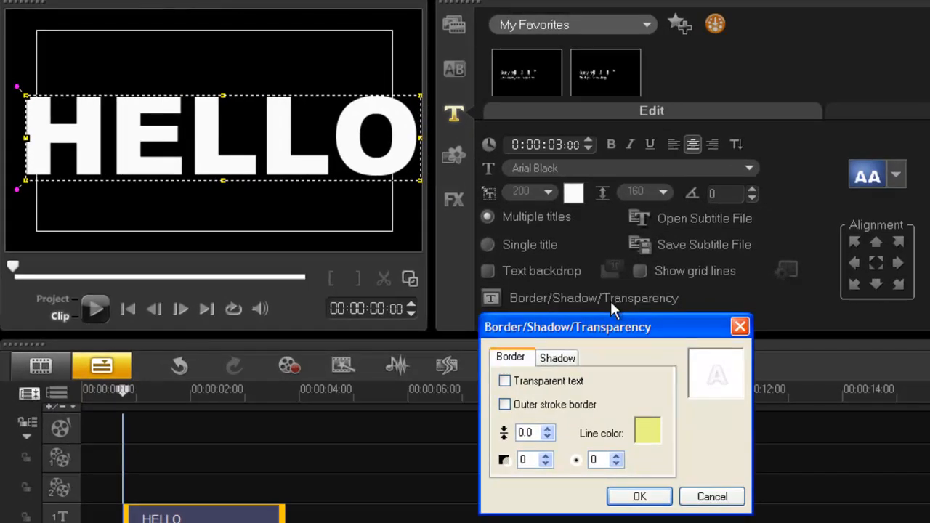
click(505, 404)
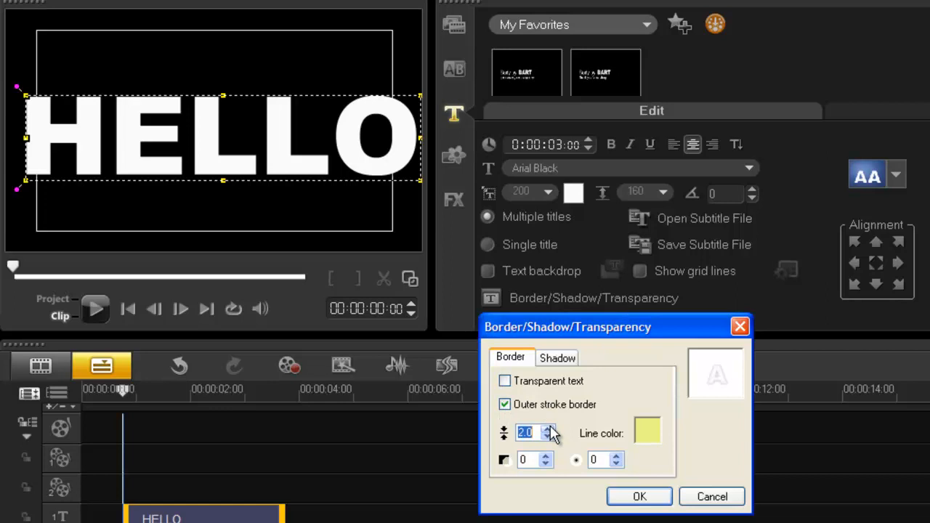
click(549, 429)
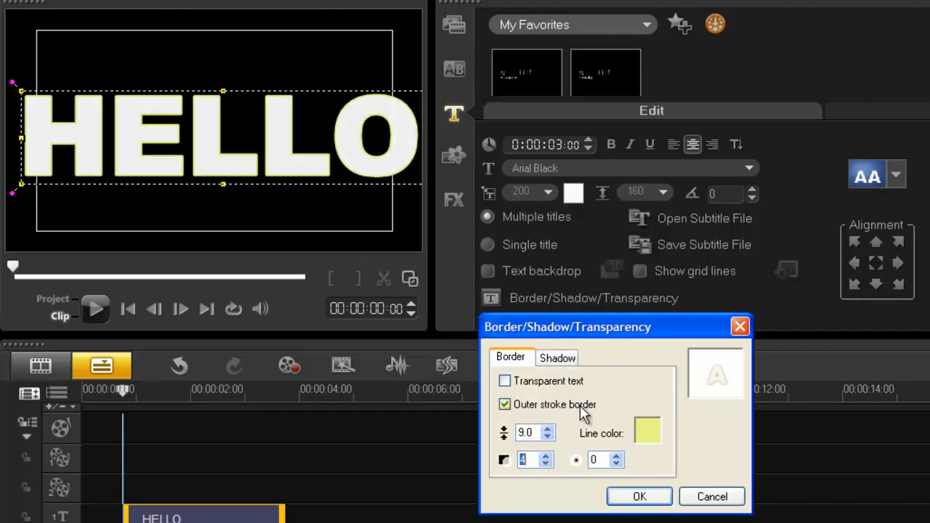
click(640, 497)
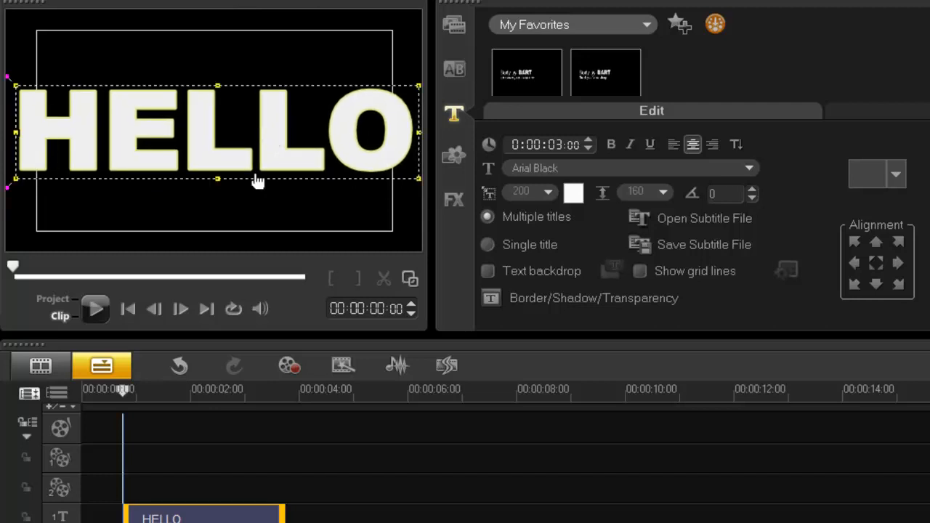
mouse_move(410, 95)
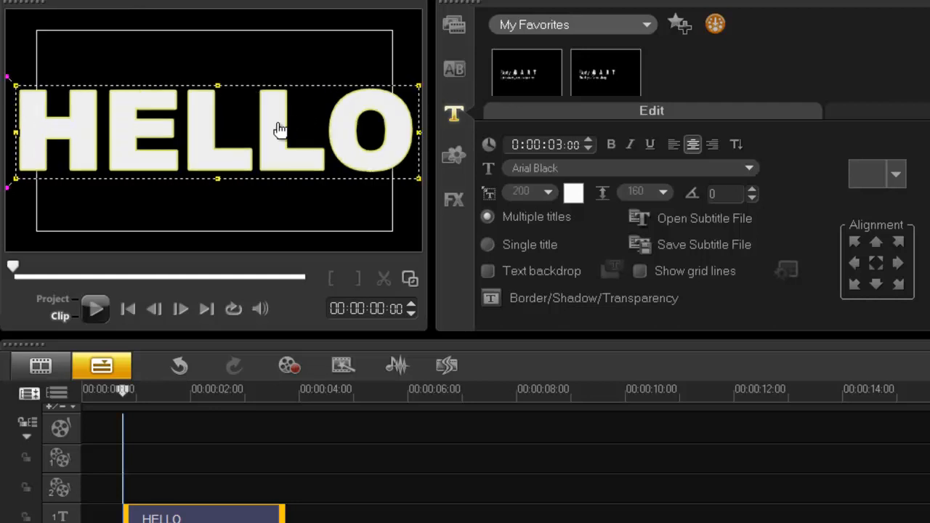
Nudge the bordered HELLO title slightly upward within the preview frame.
drag(282, 129, 274, 76)
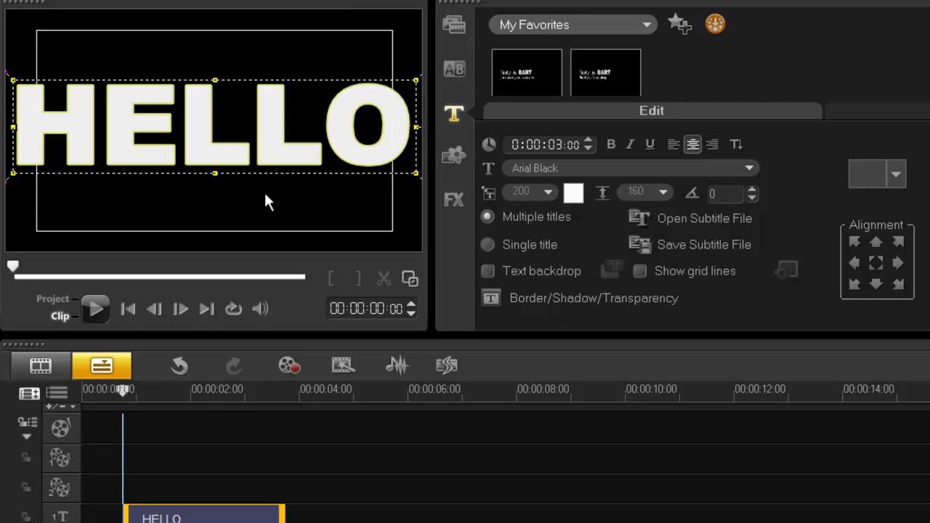
mouse_move(250, 204)
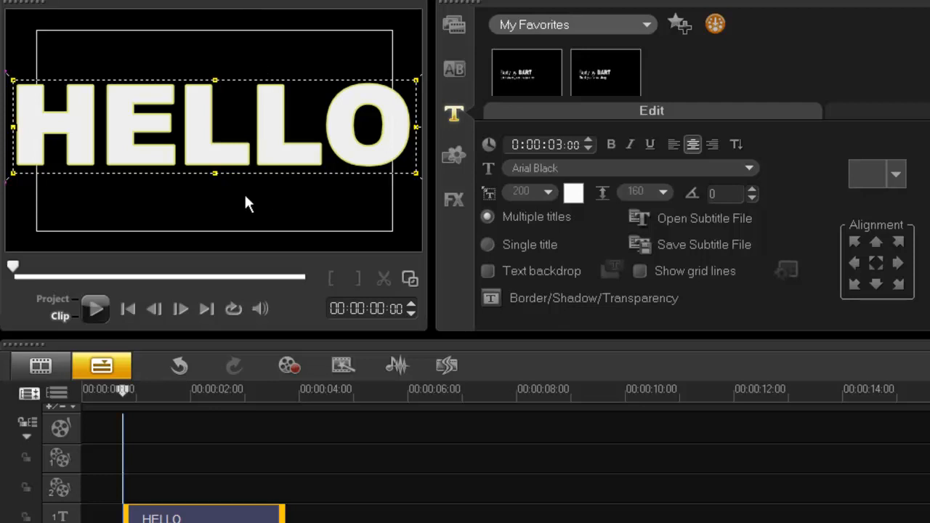
mouse_move(209, 148)
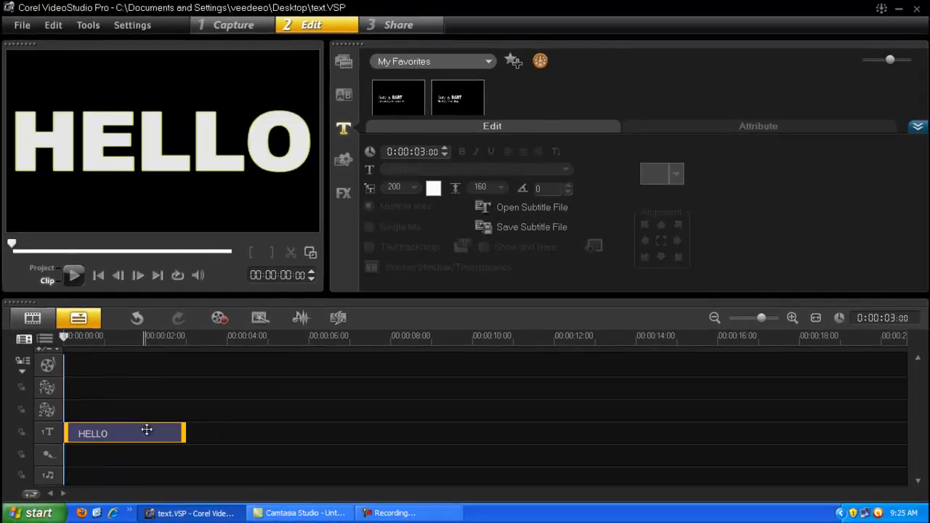
Stretch the HELLO title clip's right edge out to about 00:00:05:03.
click(217, 335)
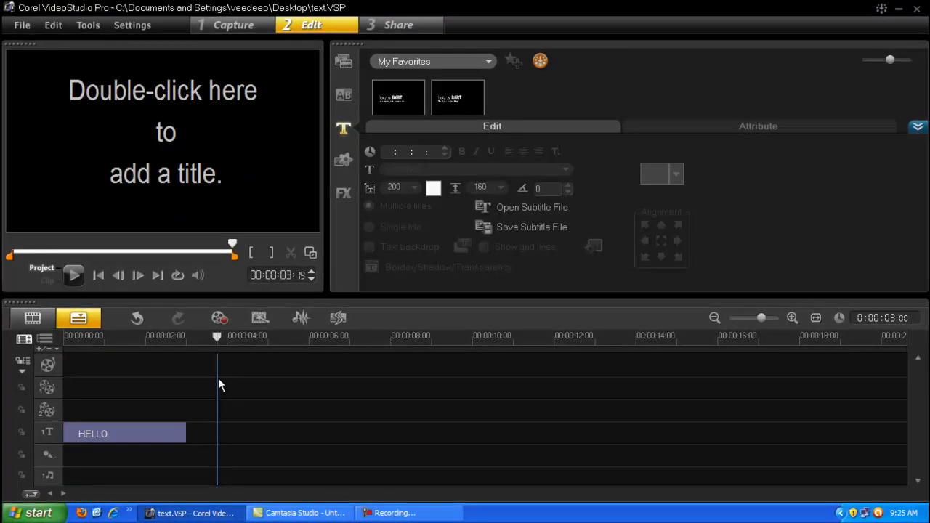
click(124, 433)
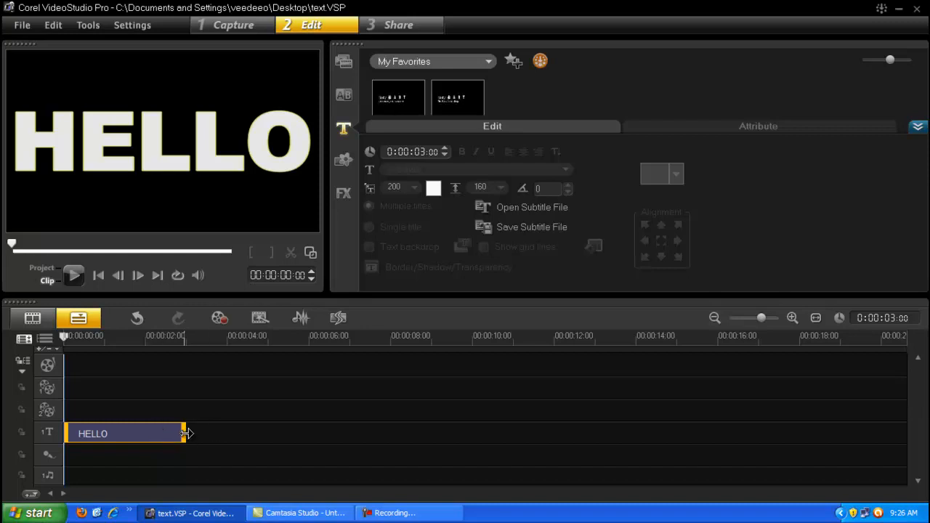
drag(181, 433, 198, 433)
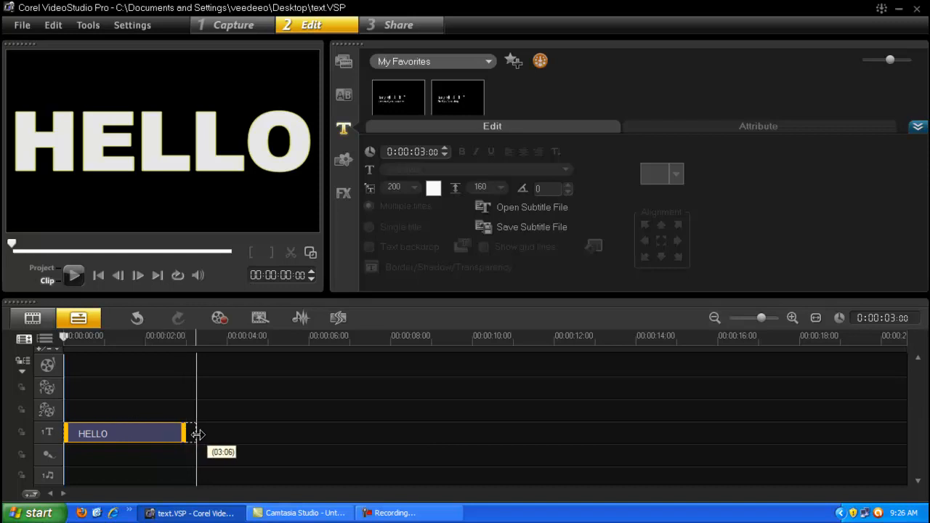
drag(196, 433, 236, 433)
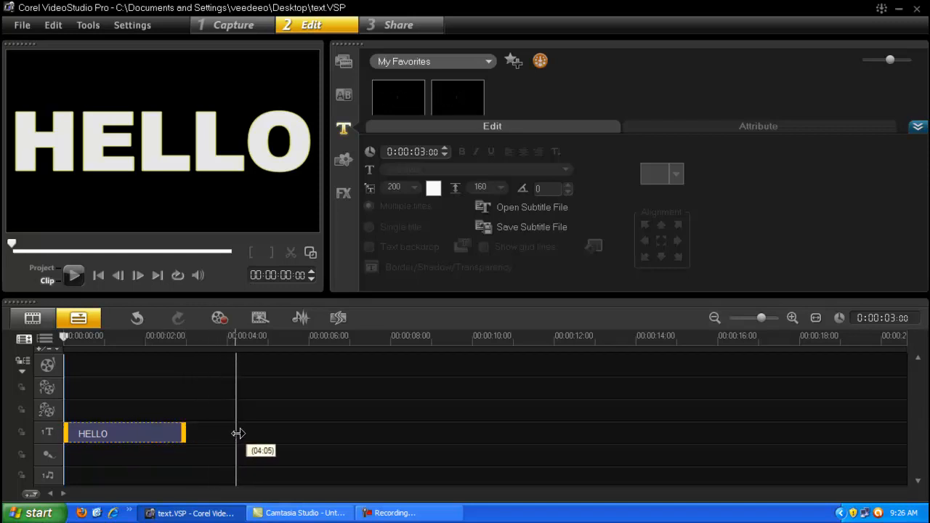
drag(238, 433, 277, 432)
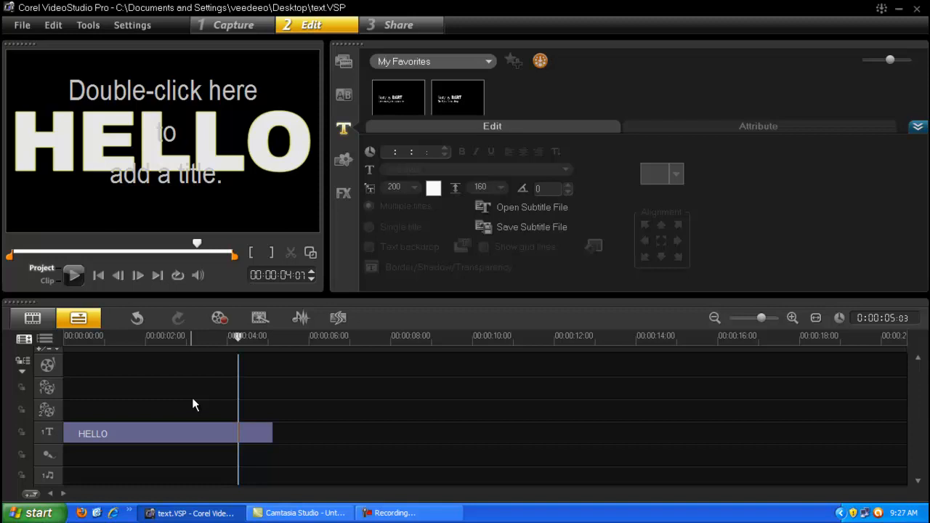
mouse_move(287, 314)
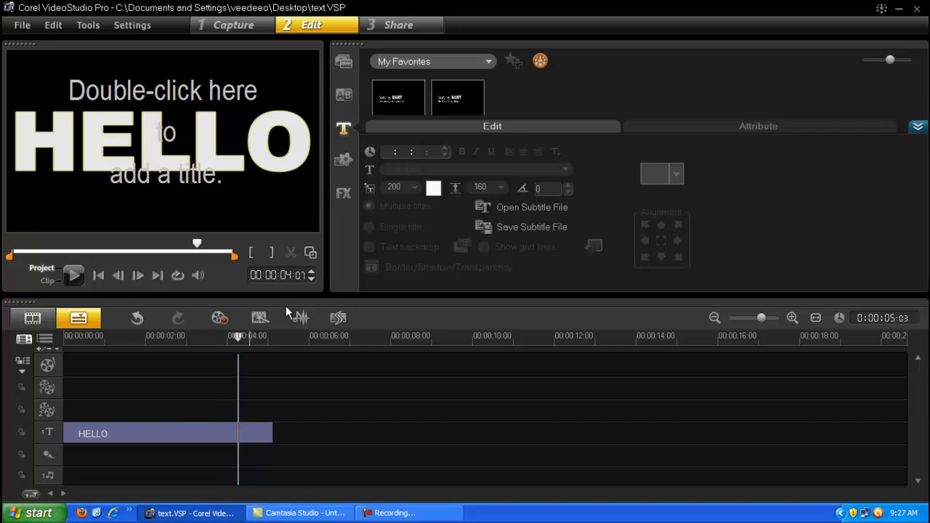
Export the project as an MPEG-4 HD video named 'he' and render it.
click(398, 25)
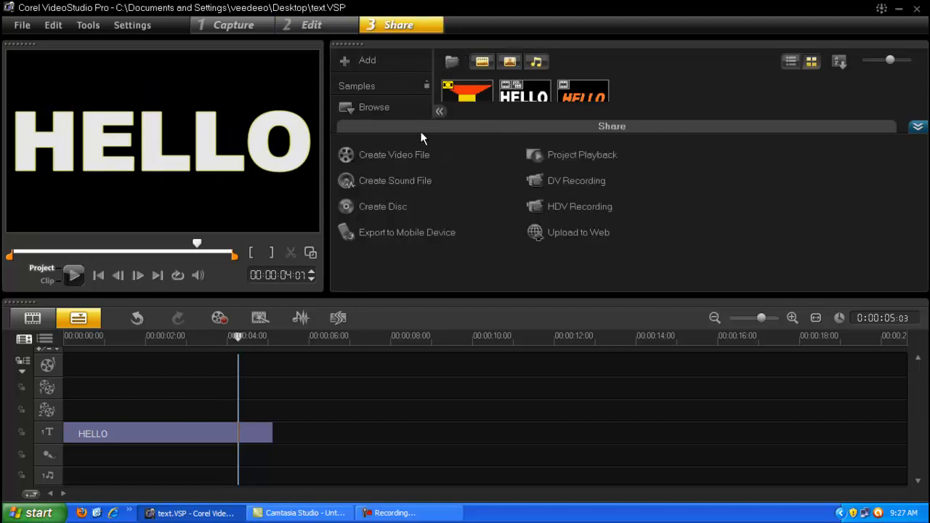
click(394, 154)
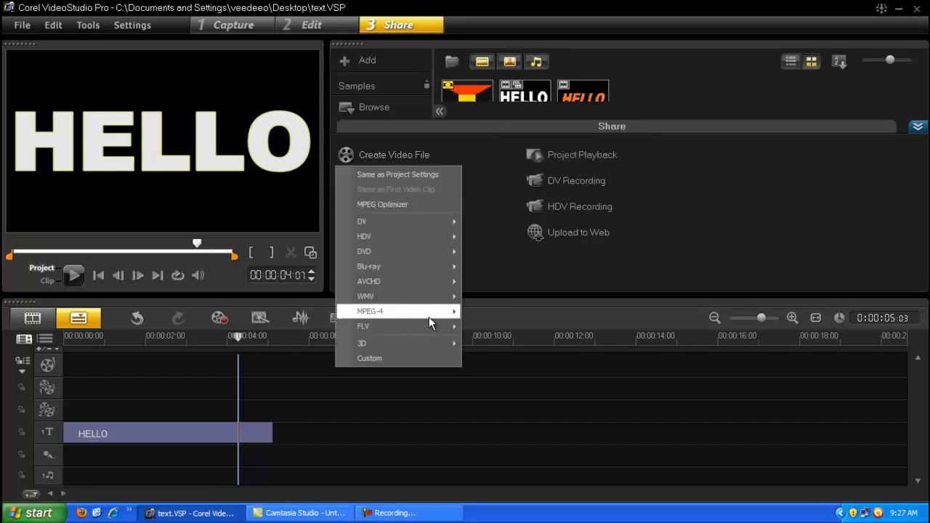
click(371, 311)
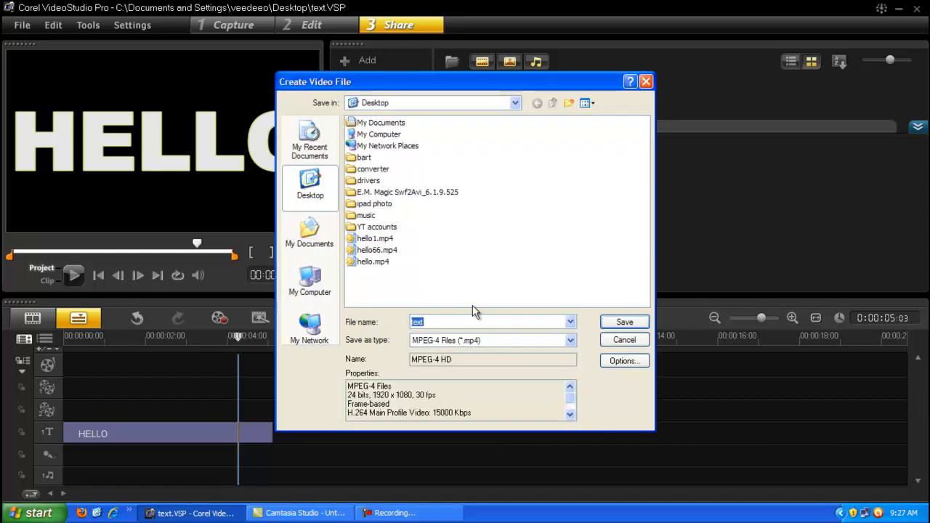
text(hellooo)
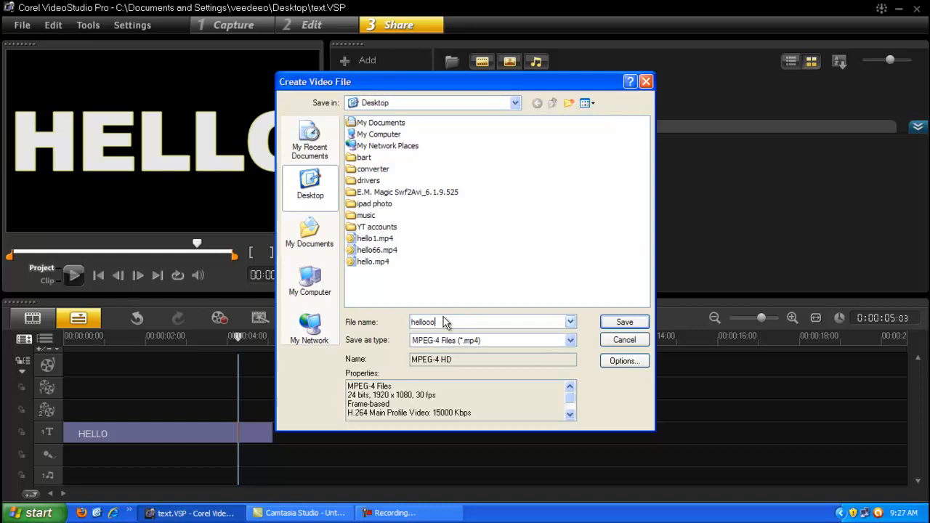
click(623, 322)
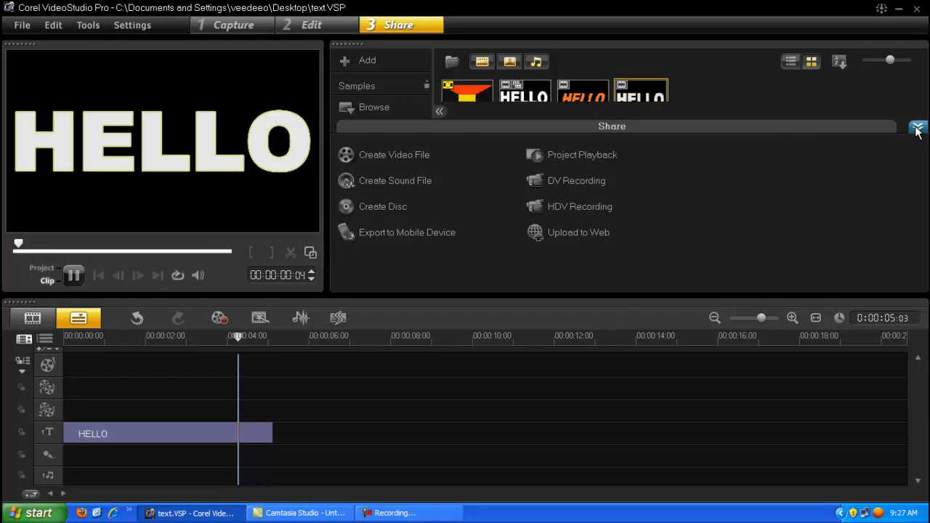
Back in Edit, pull the HELLO overlay's distortion handles so its right edge narrows into perspective.
click(918, 129)
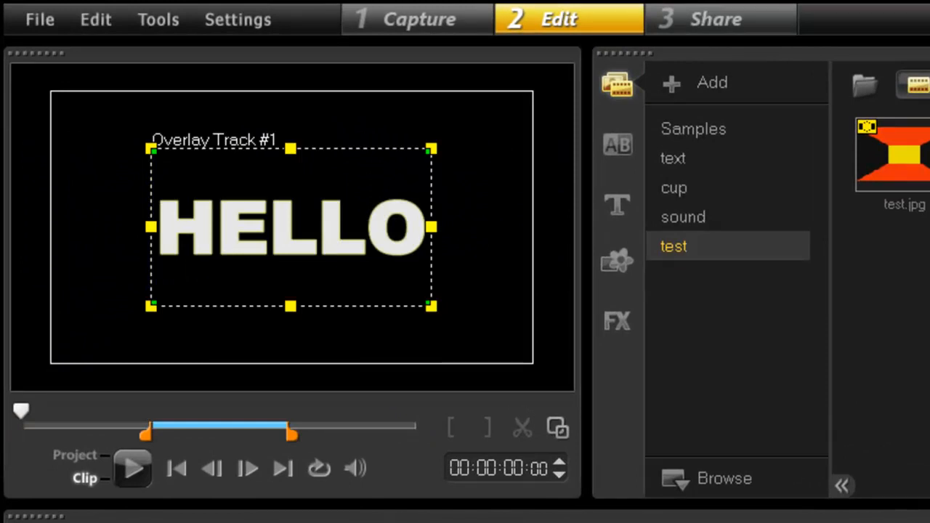
mouse_move(391, 247)
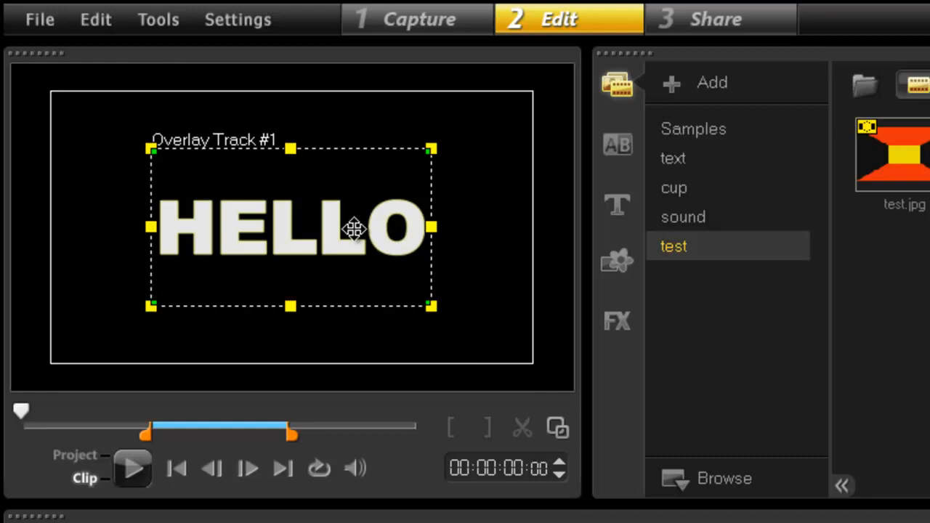
drag(351, 227, 226, 210)
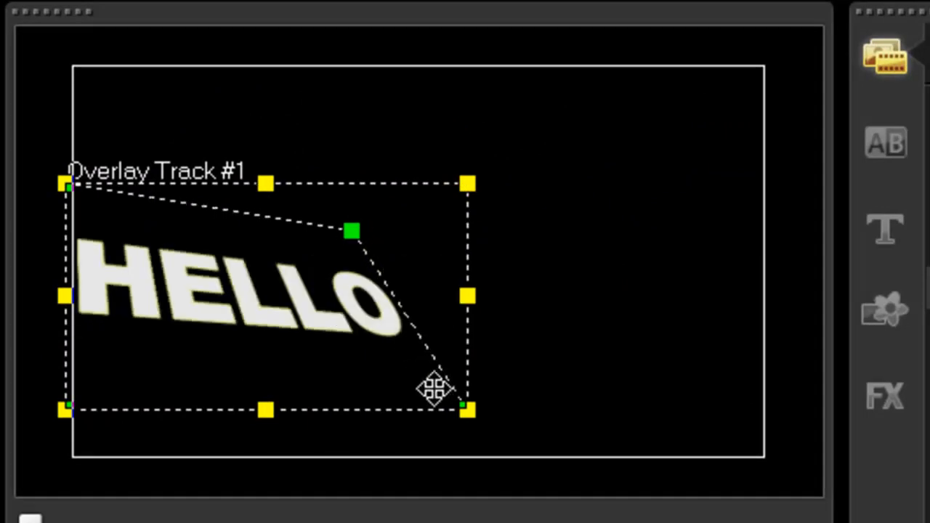
drag(433, 385, 462, 404)
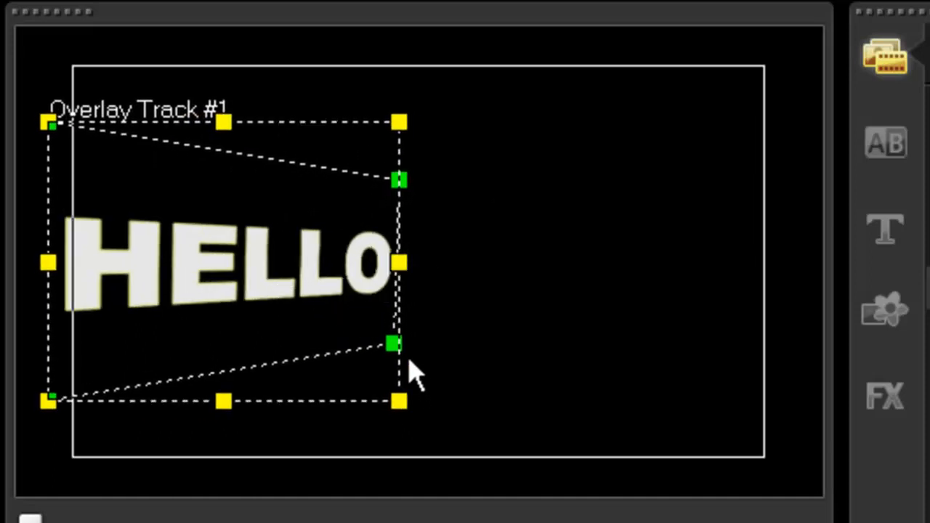
drag(392, 343, 375, 332)
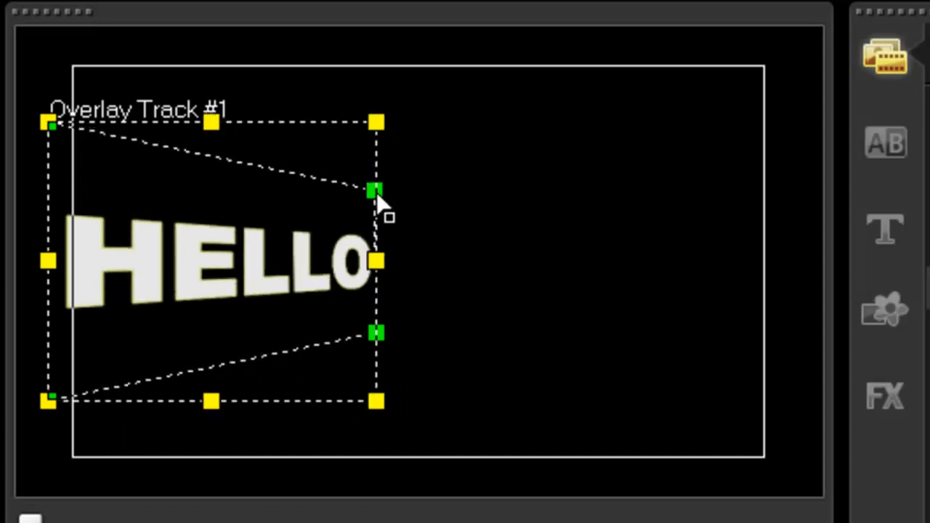
mouse_move(429, 468)
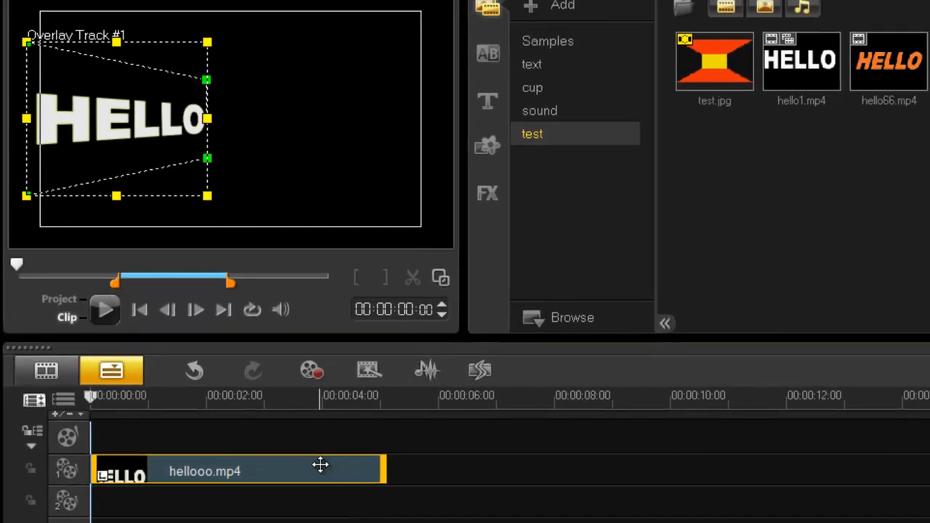
Preview the distorted clip, then drag the HELLO overlay's end handle to a much longer duration.
click(105, 310)
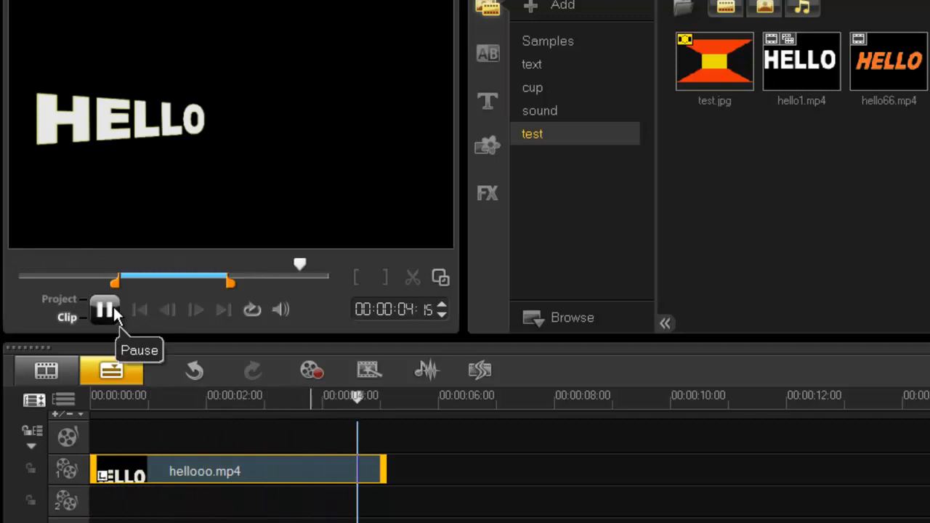
click(104, 310)
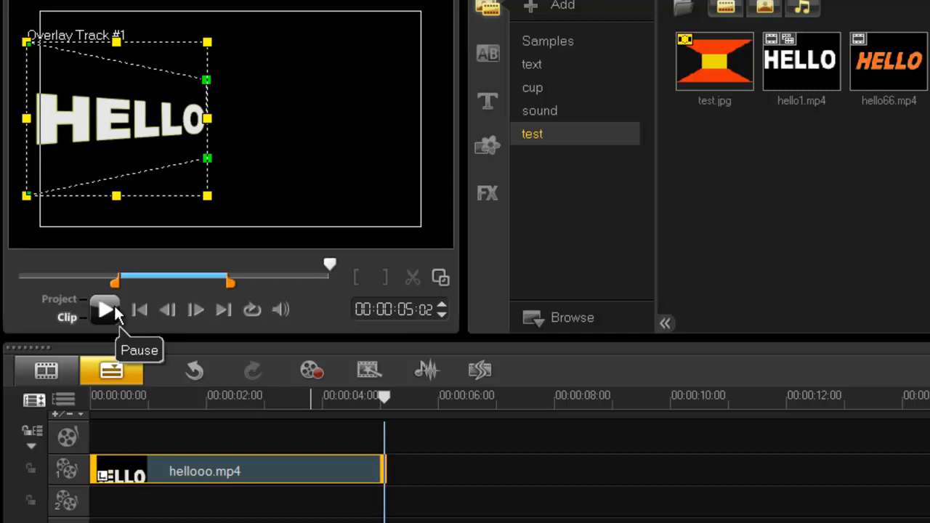
mouse_move(133, 334)
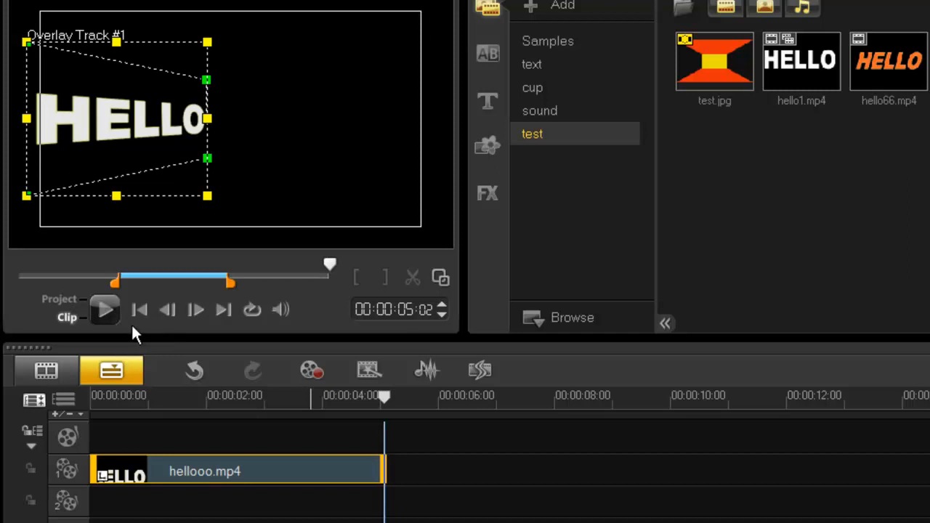
mouse_move(227, 467)
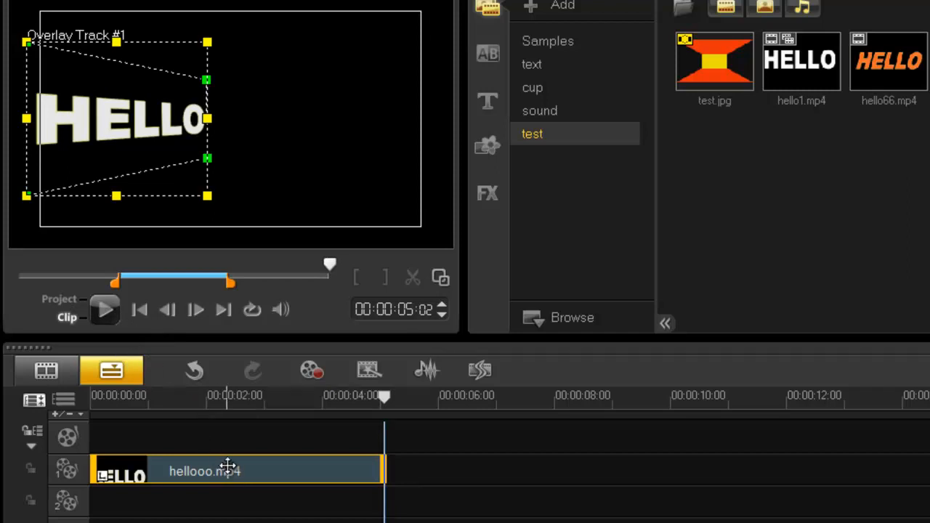
mouse_move(371, 474)
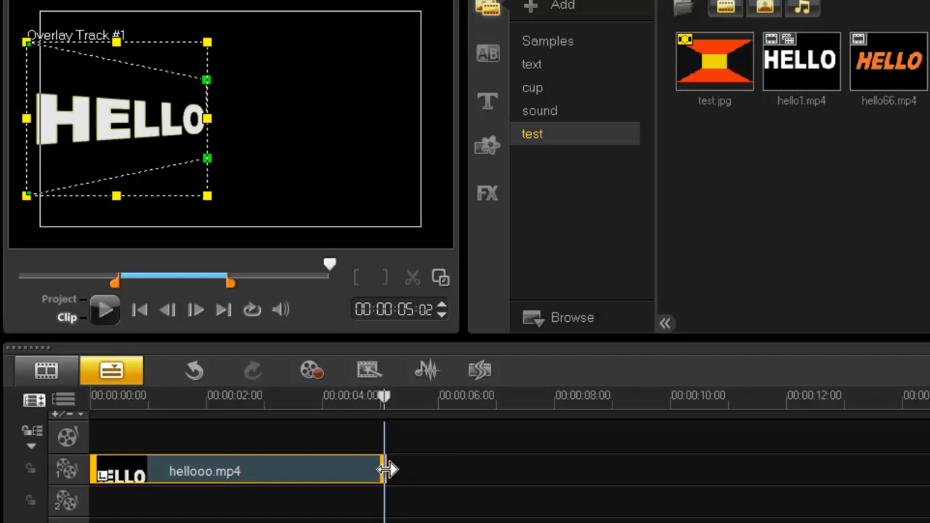
drag(383, 470, 464, 471)
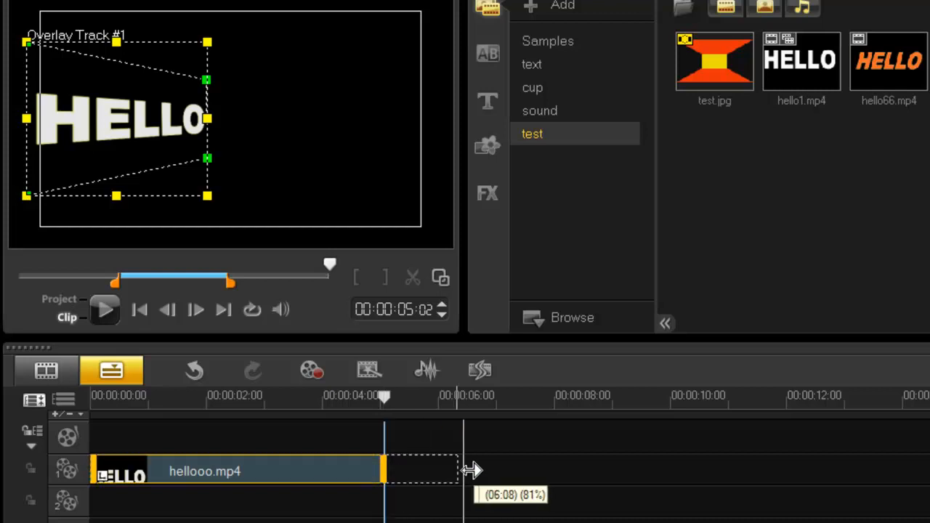
drag(464, 471, 385, 471)
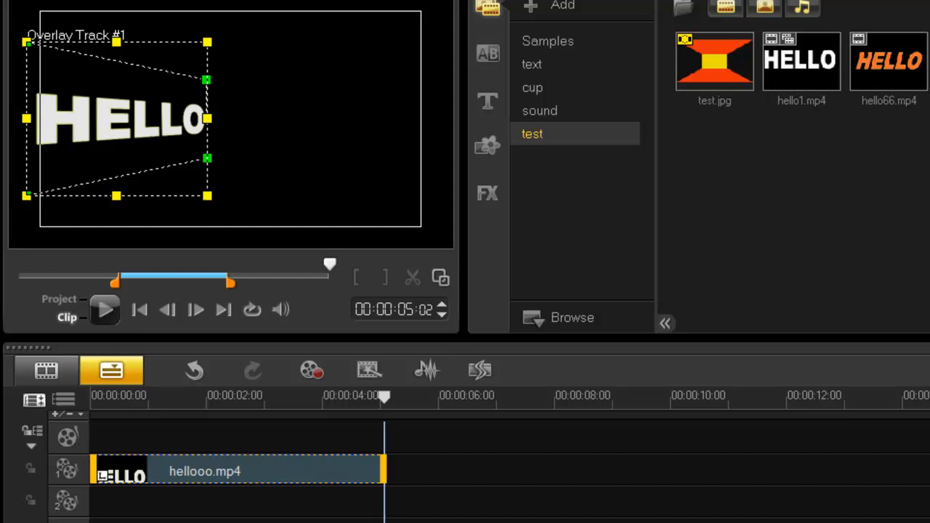
scroll(right, 3)
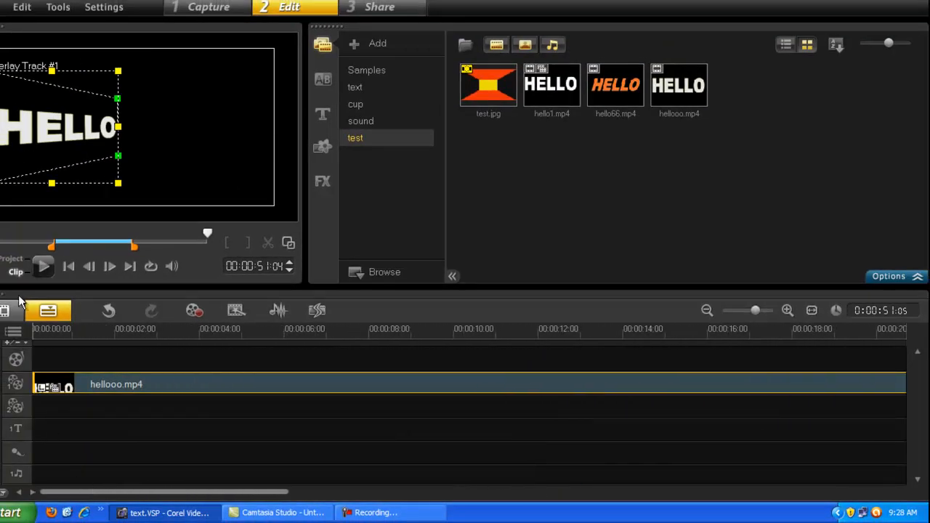
Play and rewind the project, then show the Media library to pick a sample video clip.
click(43, 266)
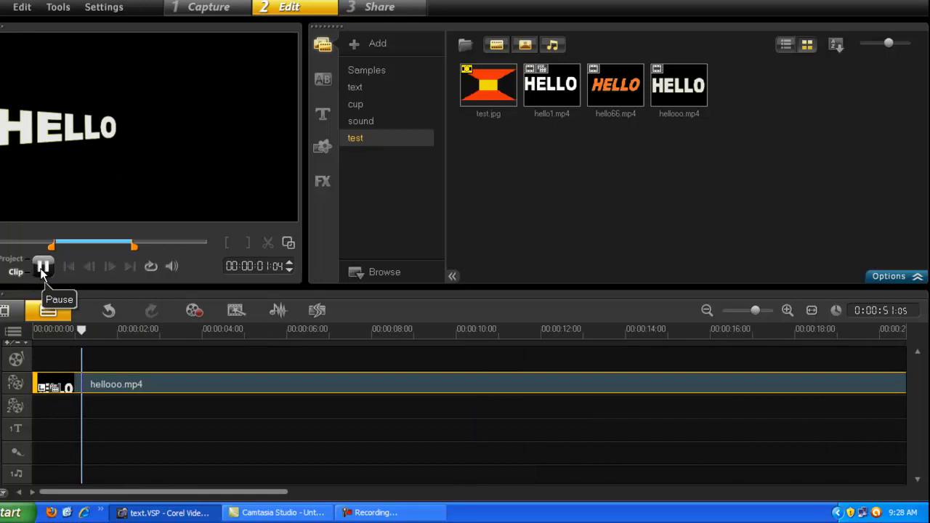
click(44, 266)
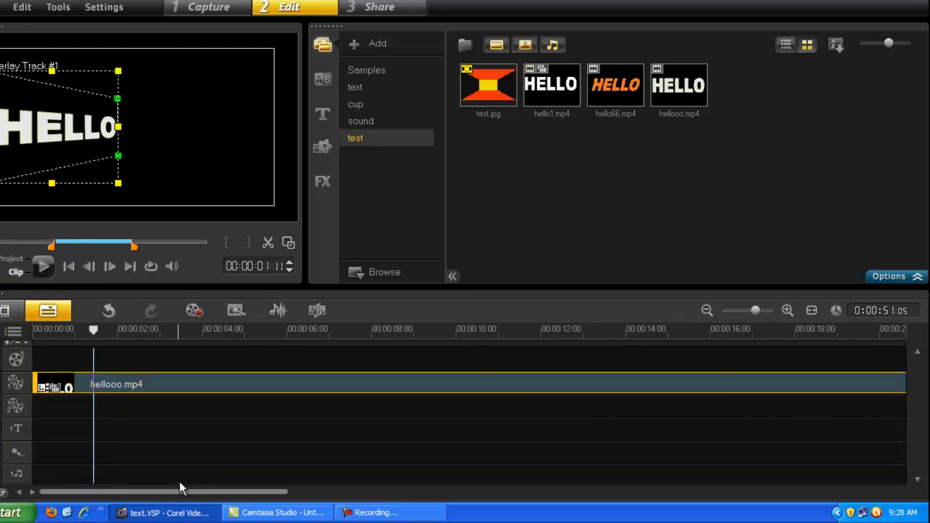
mouse_move(148, 224)
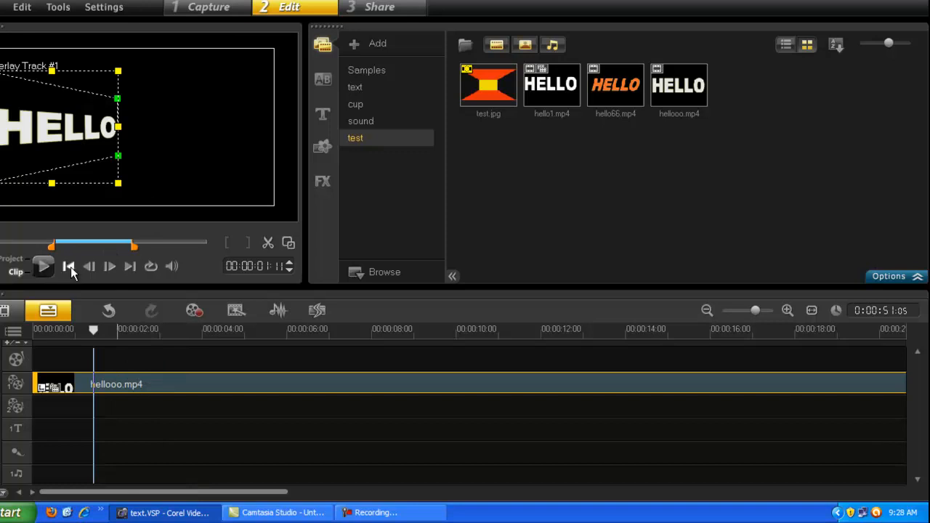
click(69, 266)
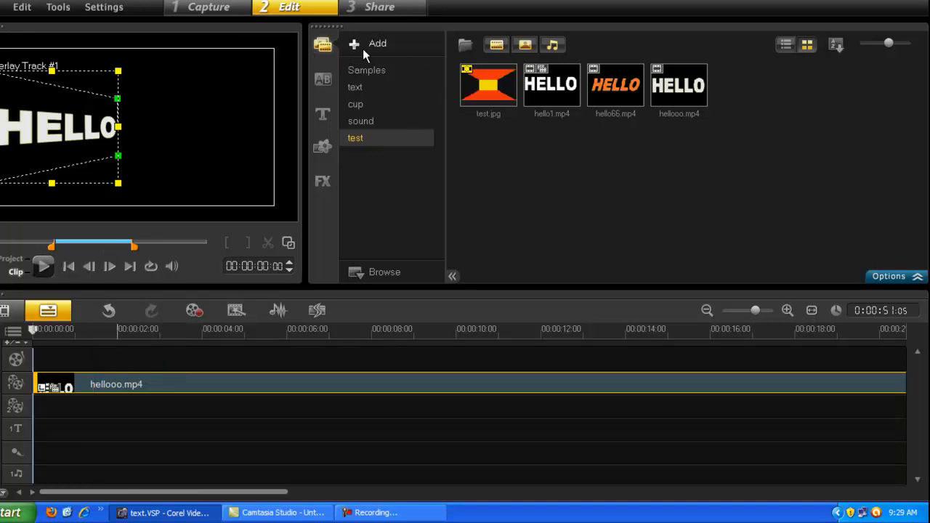
mouse_move(322, 45)
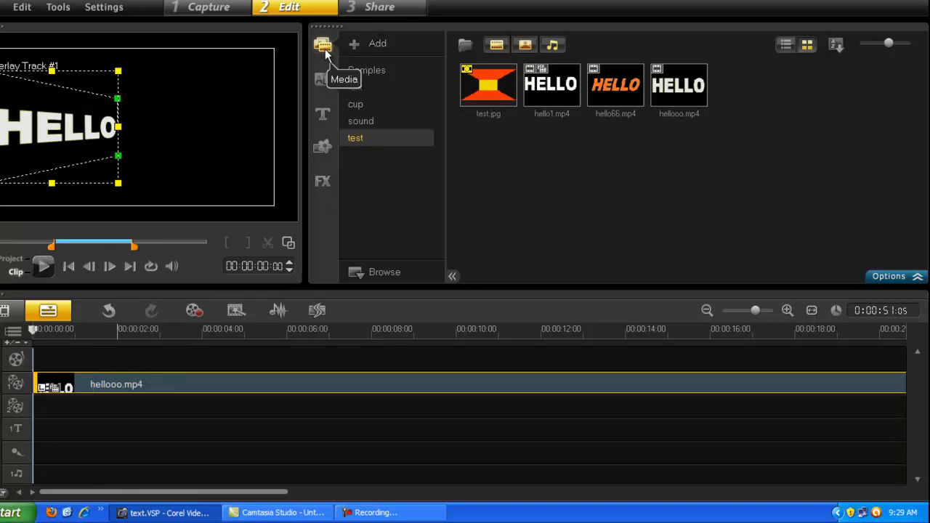
click(366, 70)
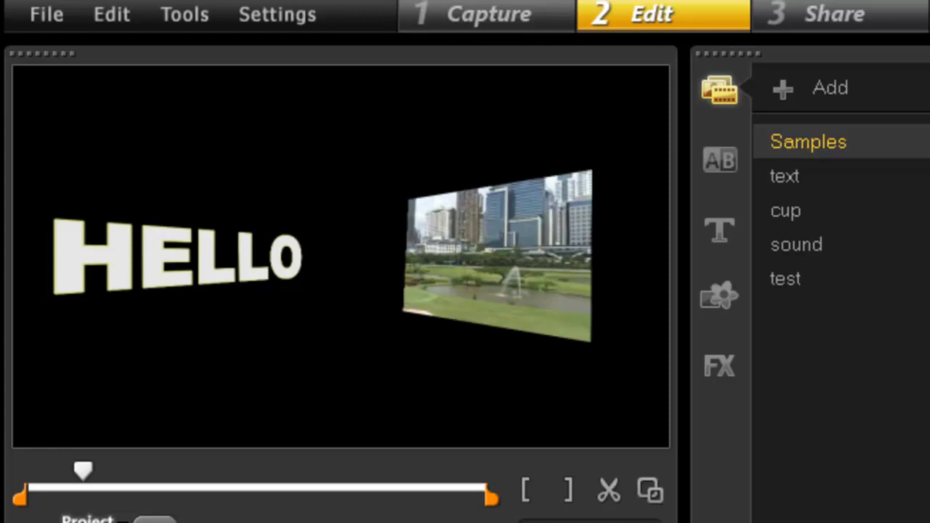
Select the HELLO overlay and browse the FX filter library for a trail effect.
click(174, 255)
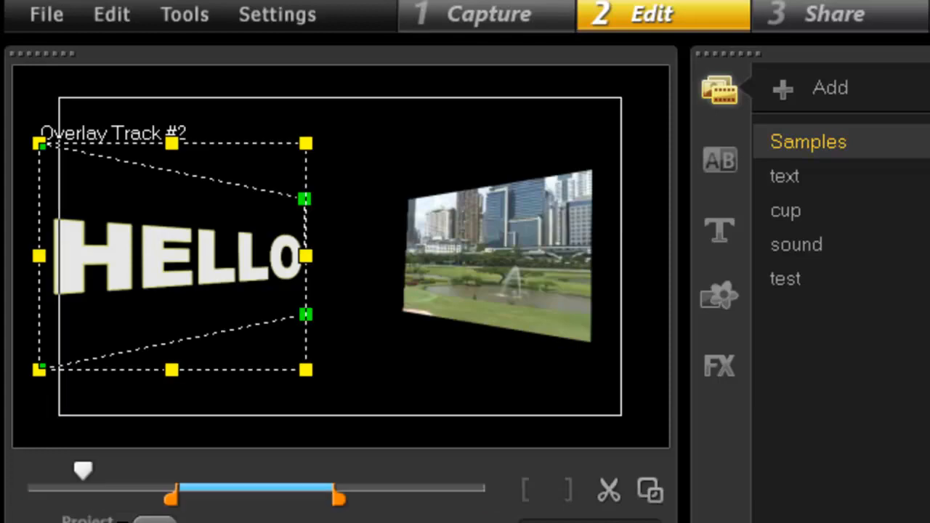
click(719, 366)
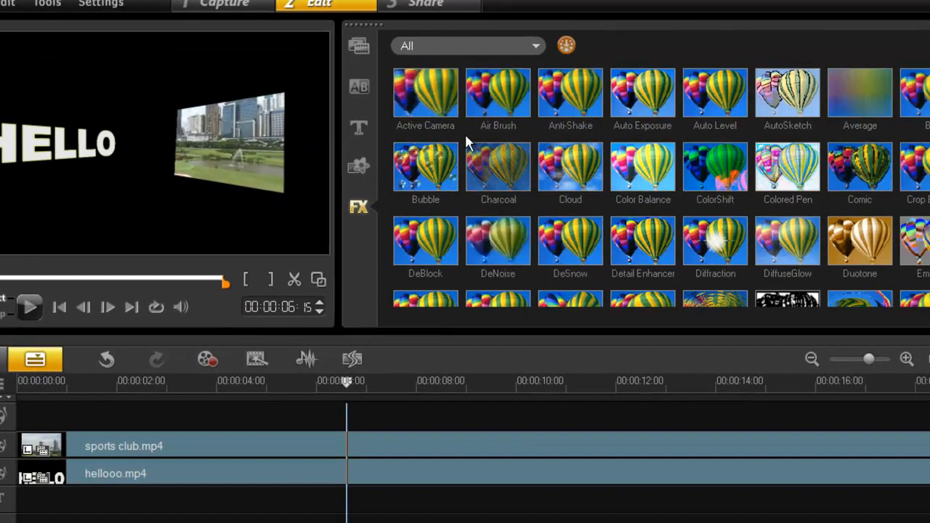
click(425, 93)
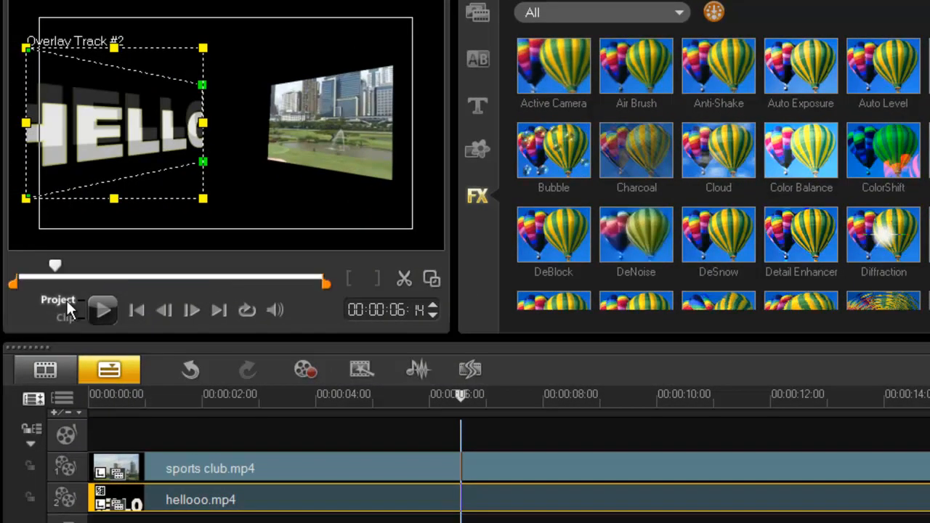
Switch the preview to Project mode and play back HELLO with the tilted city clip.
click(102, 311)
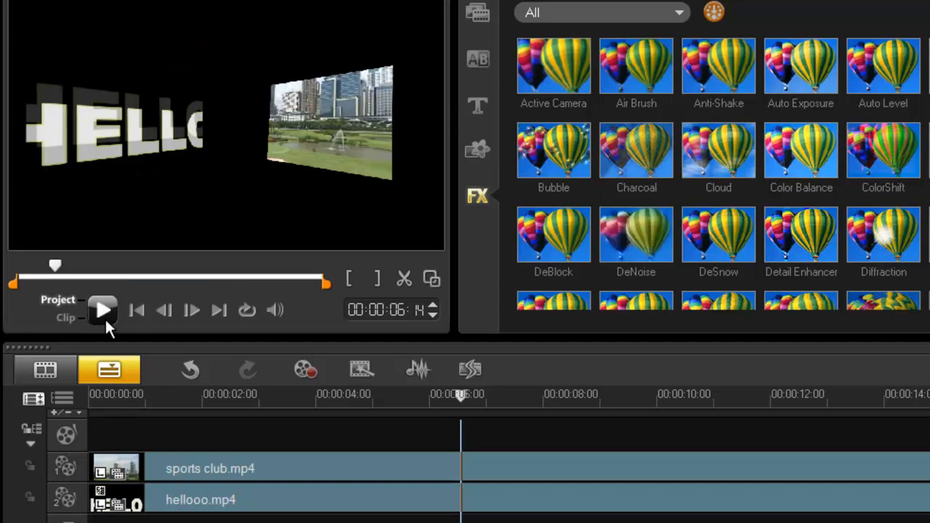
click(101, 311)
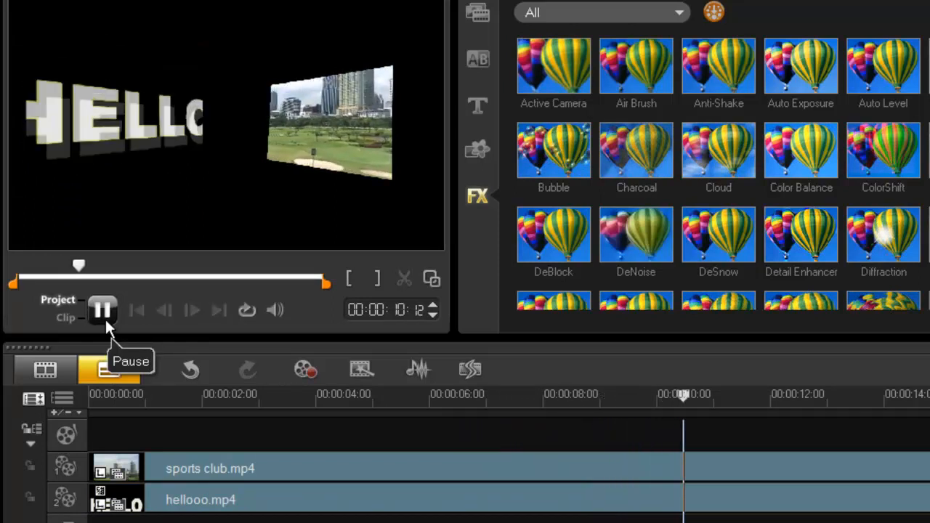
click(101, 311)
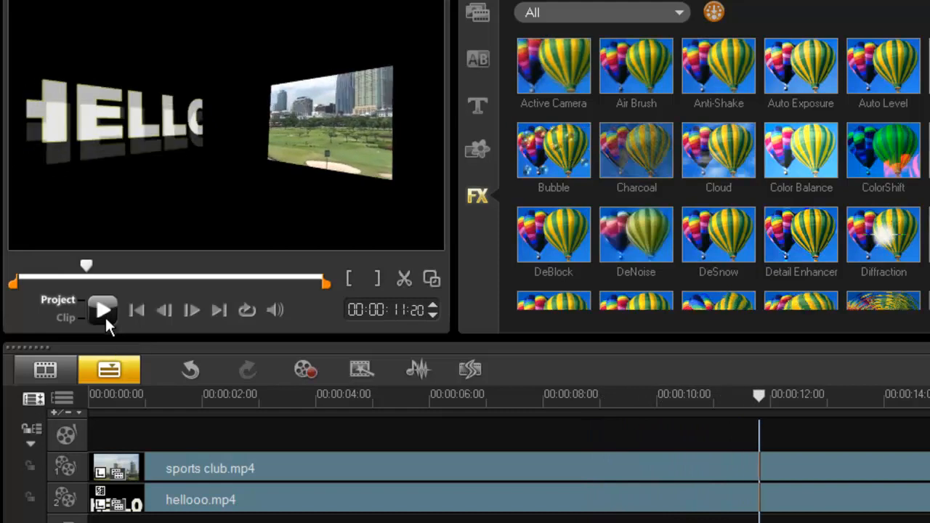
mouse_move(102, 311)
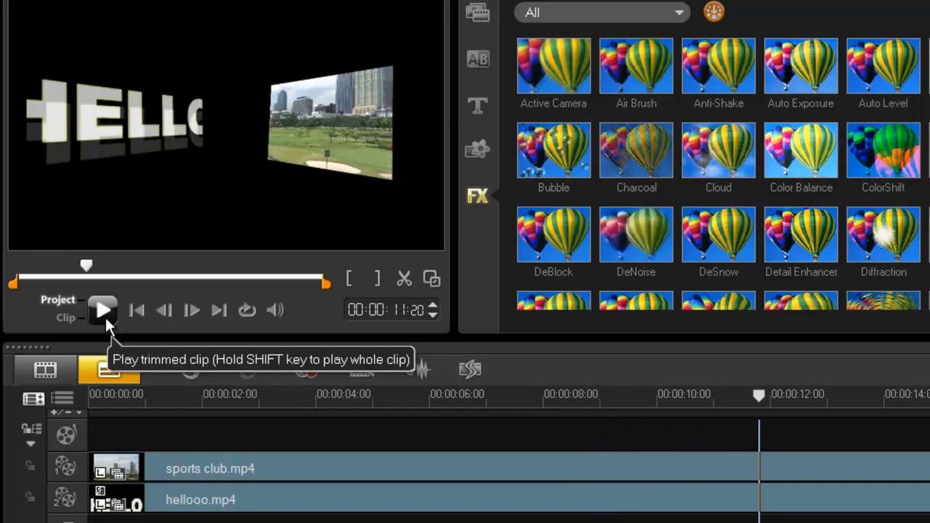